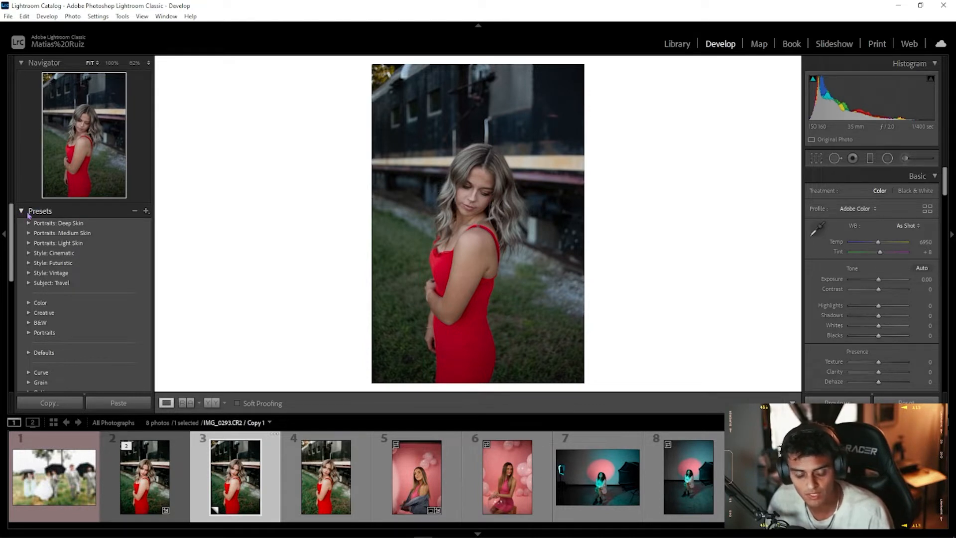
{"action": "mouse_move", "coordinate": [146, 211]}
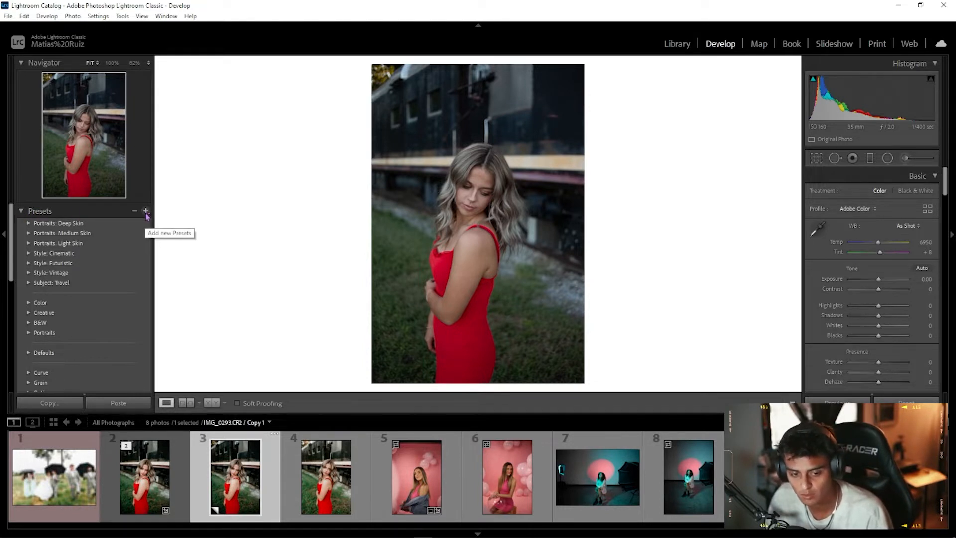
Bring up the Presets panel's add menu with the create, import and manage options
{"action": "left_click", "coordinate": [145, 211]}
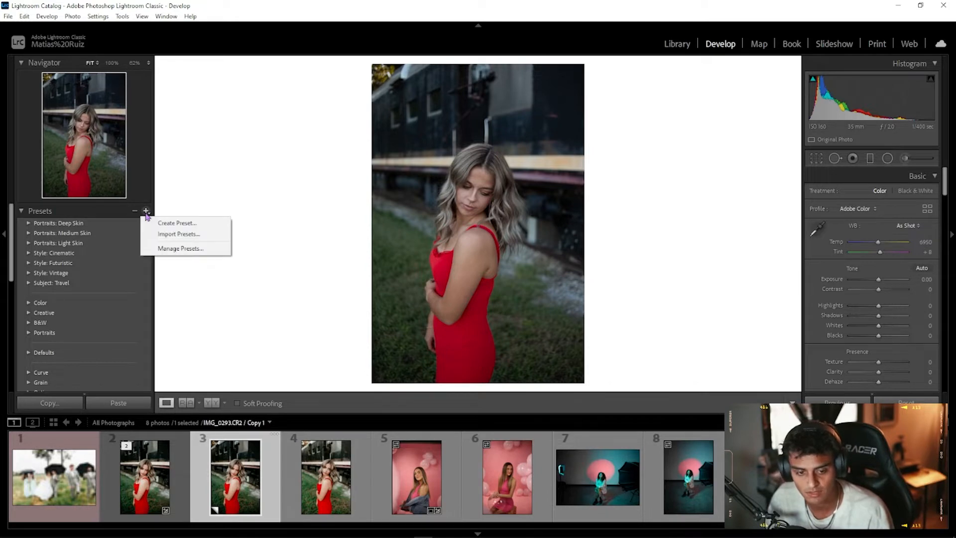
{"action": "mouse_move", "coordinate": [178, 234]}
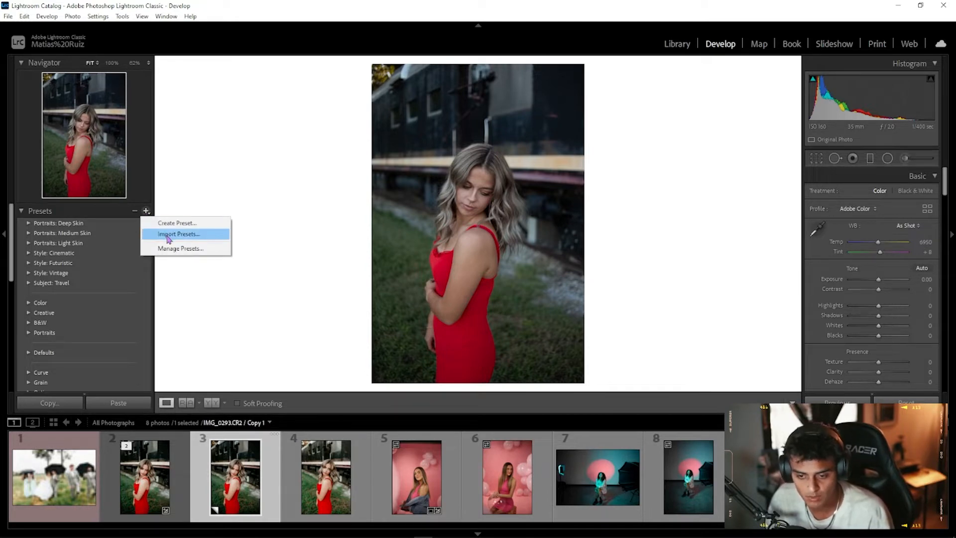
Choose Import Presets and browse into the downloaded TMK RUNS THE WORLD presets folder
{"action": "left_click", "coordinate": [179, 233]}
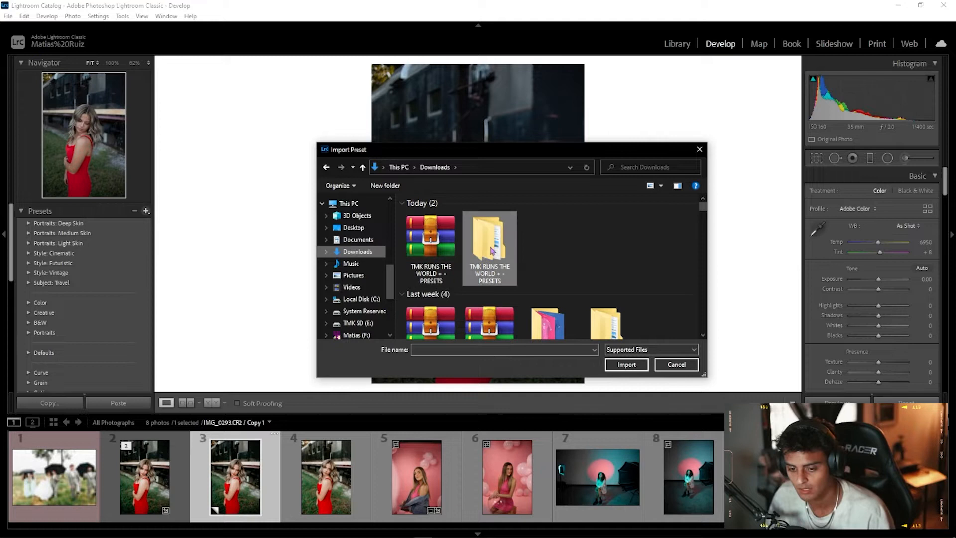
{"action": "double_click", "coordinate": [489, 238]}
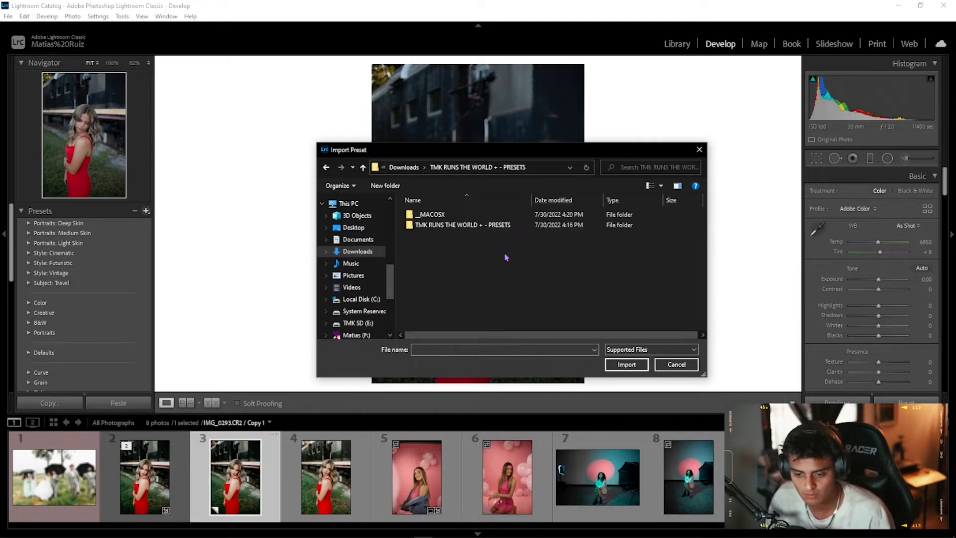
{"action": "double_click", "coordinate": [465, 224]}
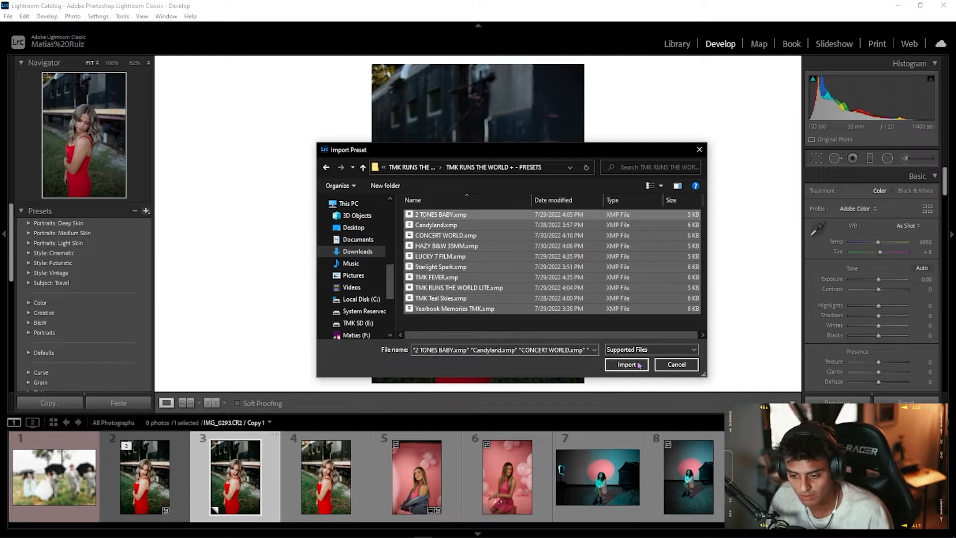
Import the ten selected .xmp files and scroll the Presets panel to the new TMK group
{"action": "left_click", "coordinate": [627, 365]}
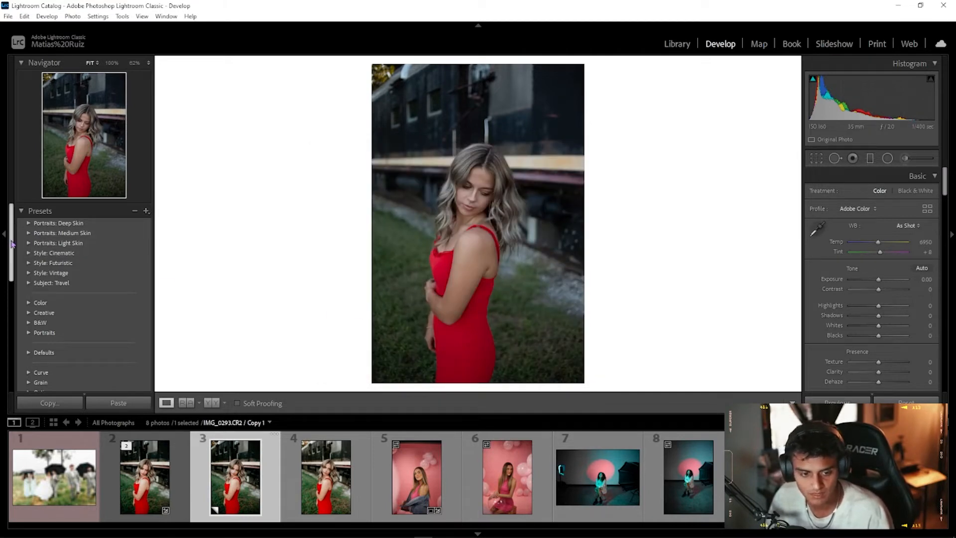
{"action": "scroll", "scroll_direction": "down", "scroll_amount": 3}
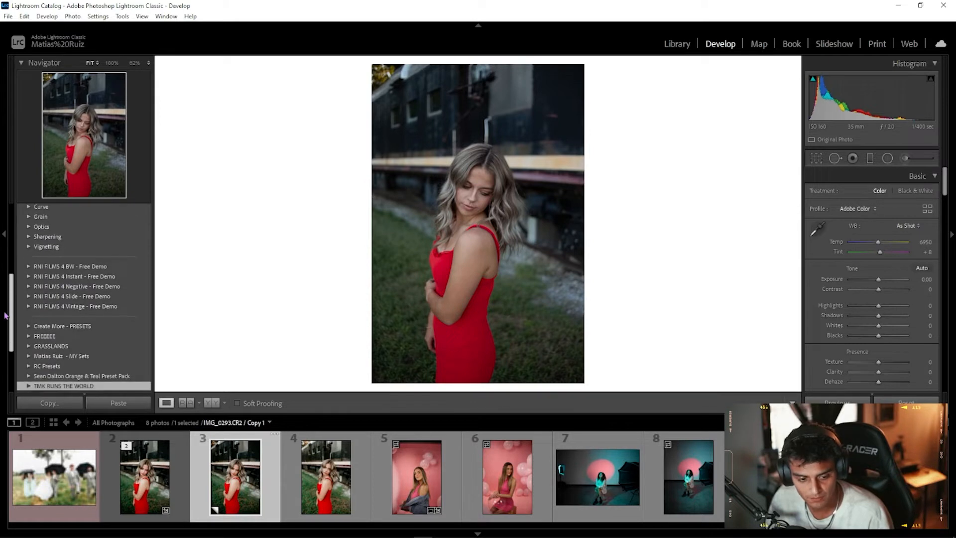
{"action": "scroll", "scroll_direction": "down", "scroll_amount": 3}
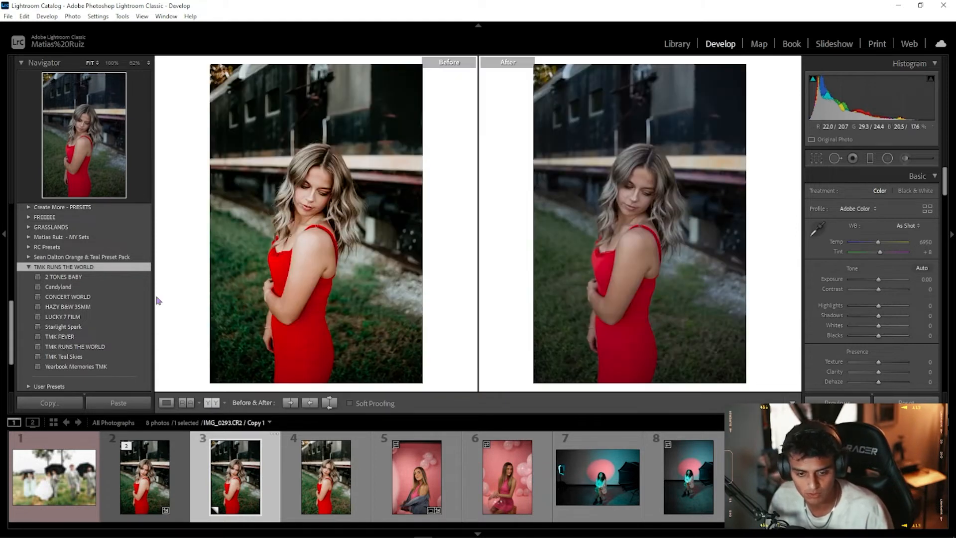
Expand TMK RUNS THE WORLD and try CONCERT WORLD, Starlight Spark, then TMK Teal Skies on the portrait
{"action": "left_click", "coordinate": [62, 275]}
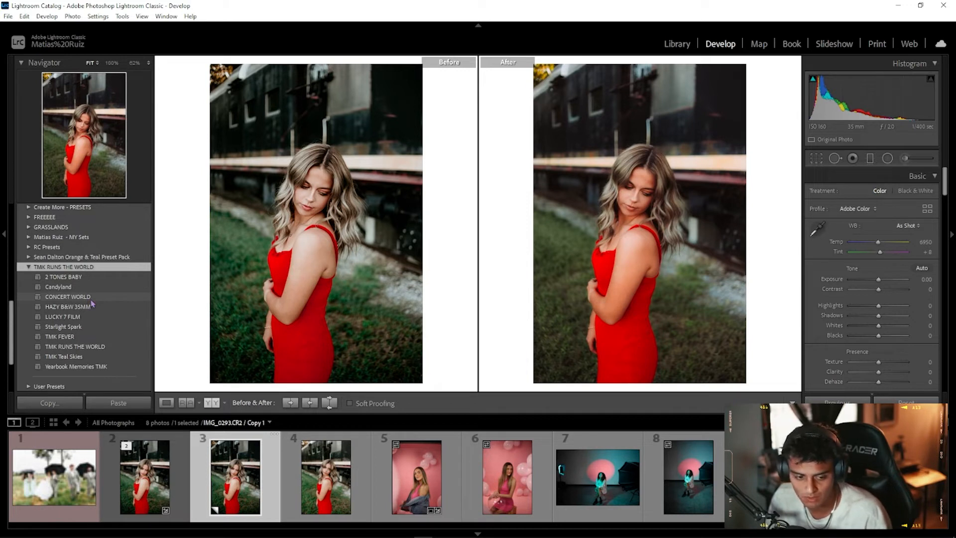
{"action": "left_click", "coordinate": [67, 306]}
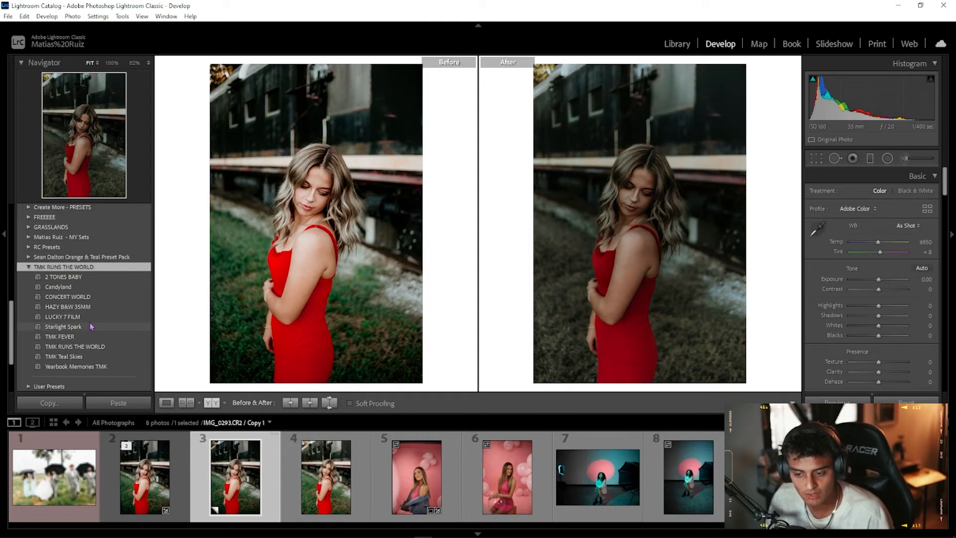
{"action": "left_click", "coordinate": [60, 336]}
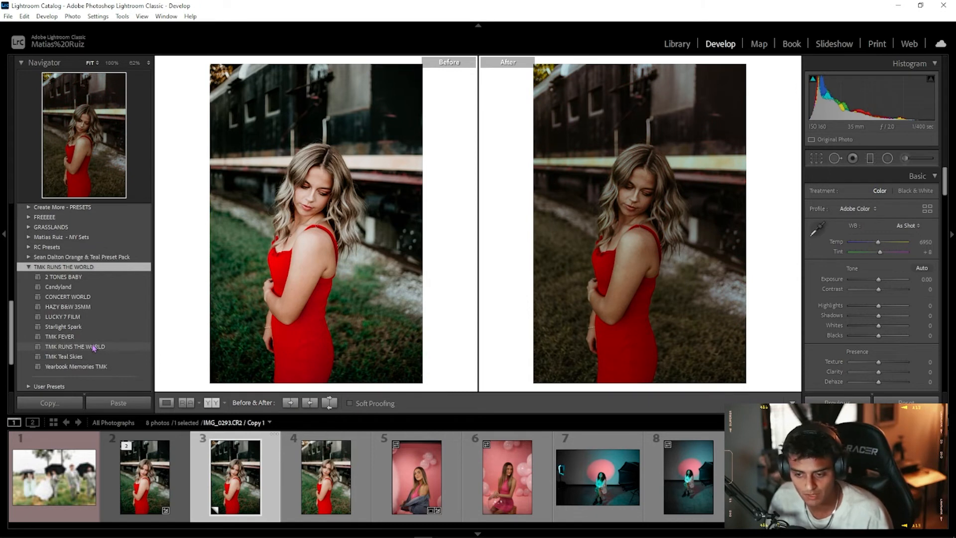
{"action": "left_click", "coordinate": [64, 356]}
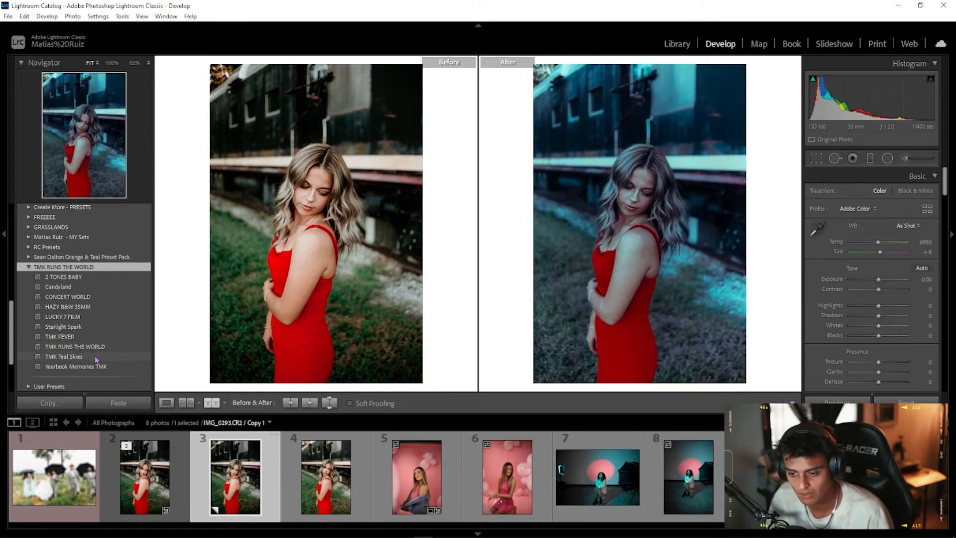